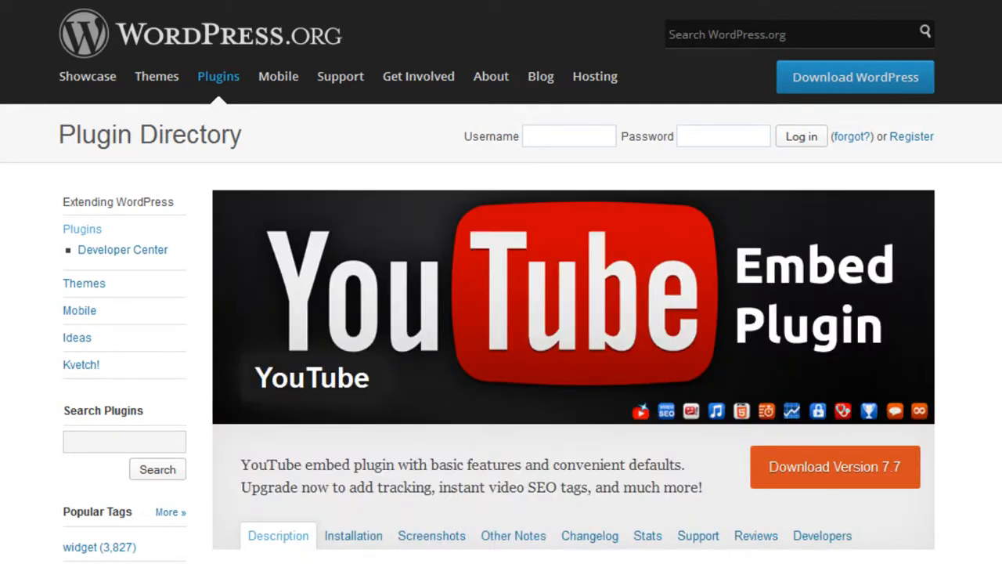
mouse_move(812, 522)
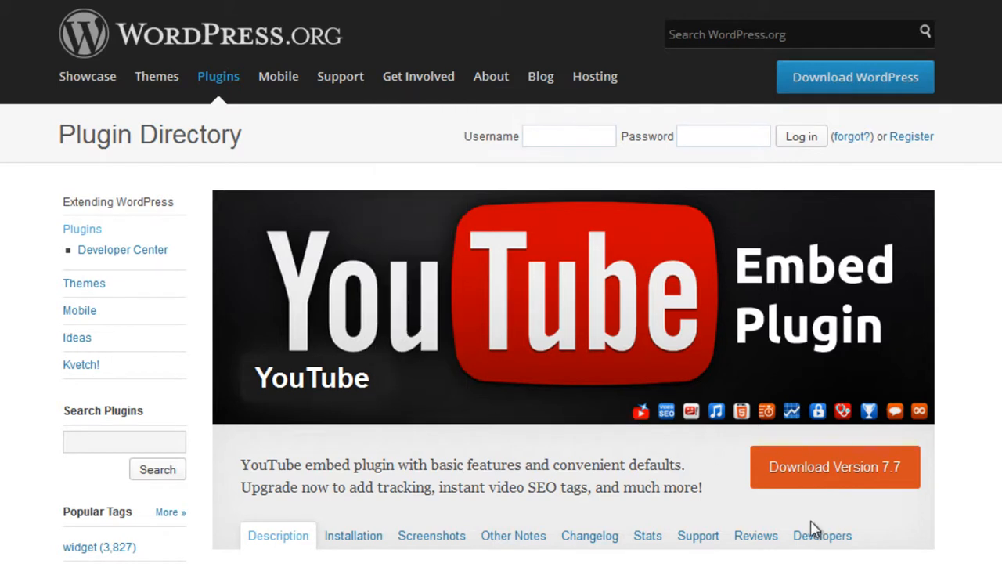
mouse_move(820, 545)
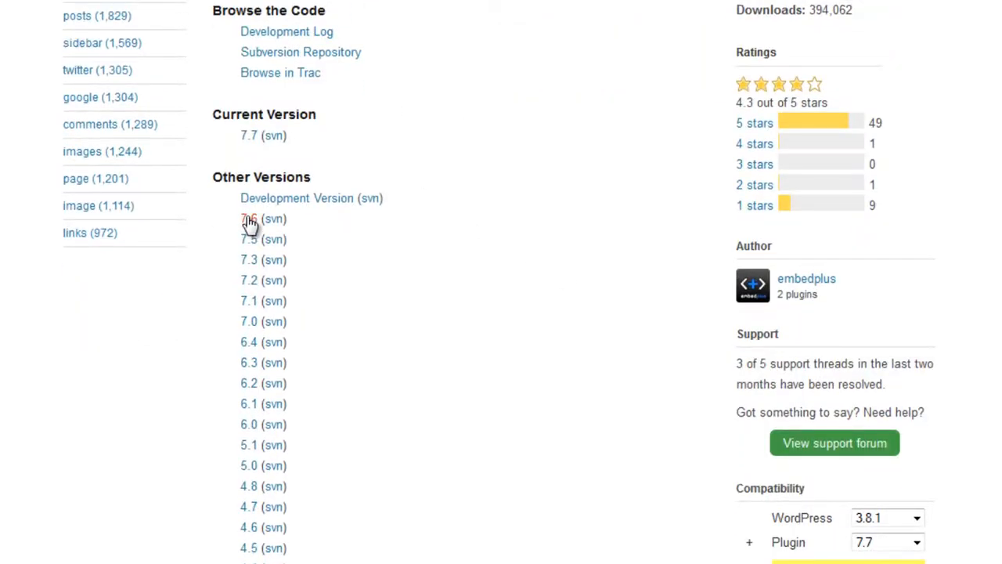
Start and cancel the 7.6 plugin download, keep Hourly checks, and view the notifier email.
left_click(248, 219)
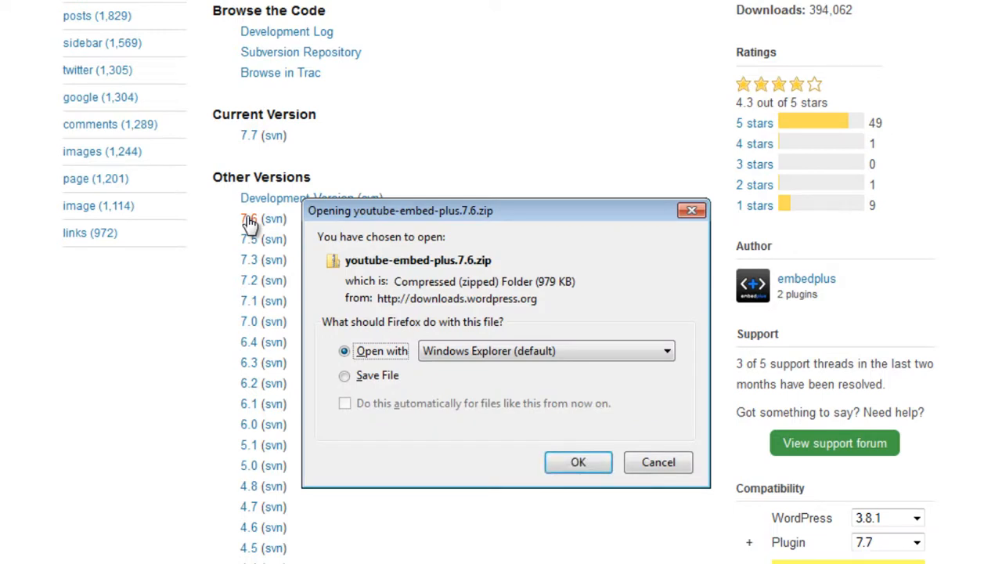
mouse_move(659, 462)
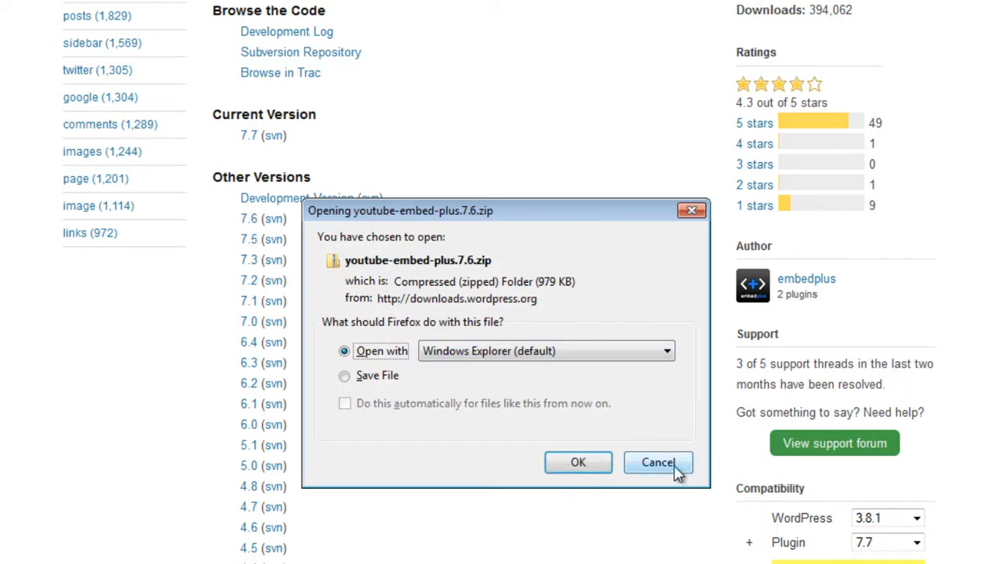
left_click(658, 462)
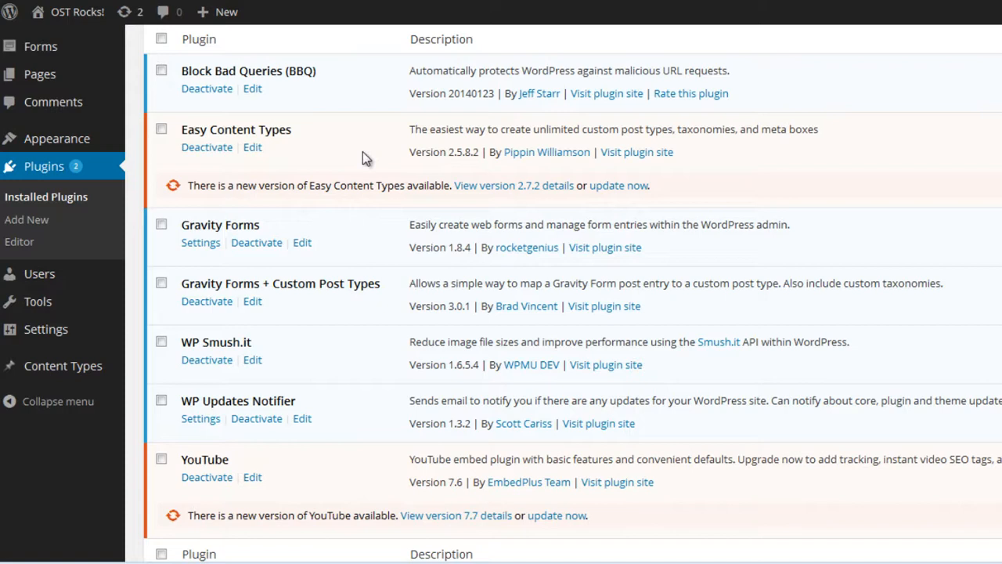
mouse_move(325, 507)
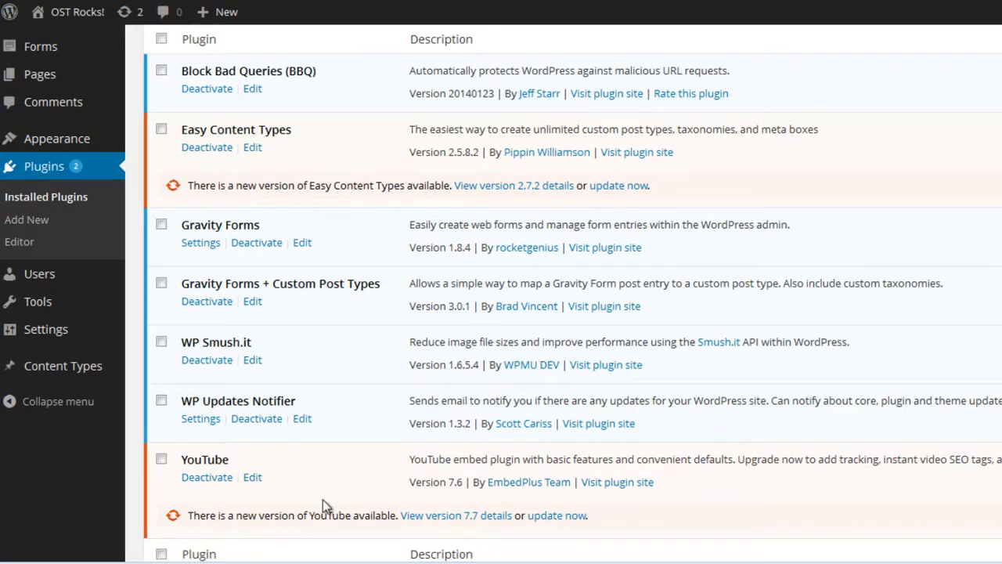
mouse_move(353, 426)
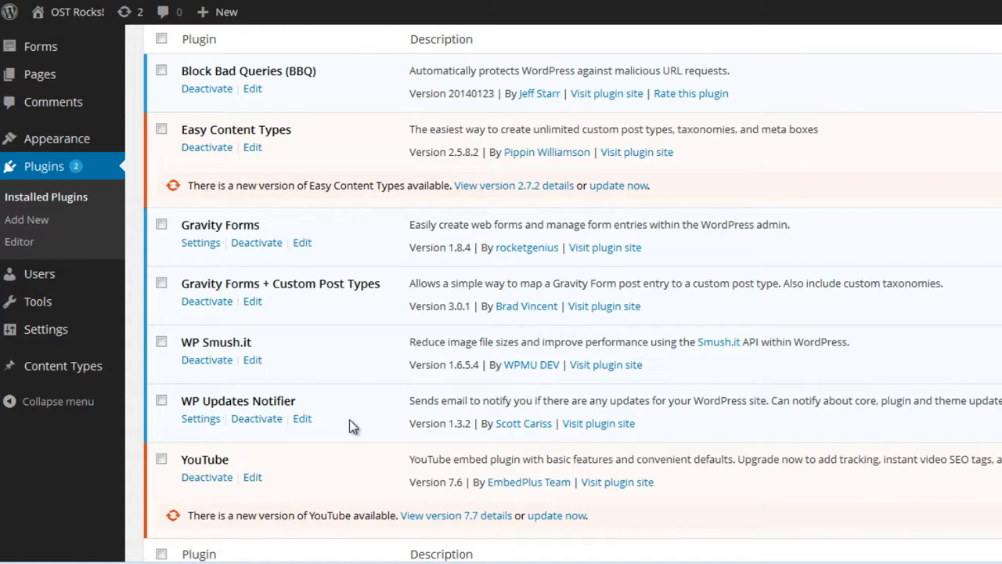
mouse_move(204, 428)
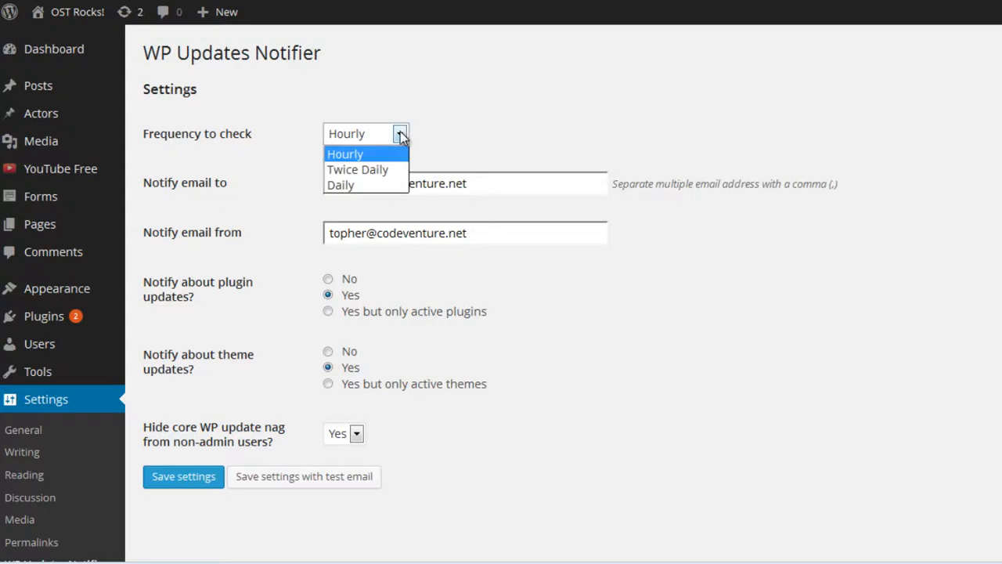
left_click(345, 154)
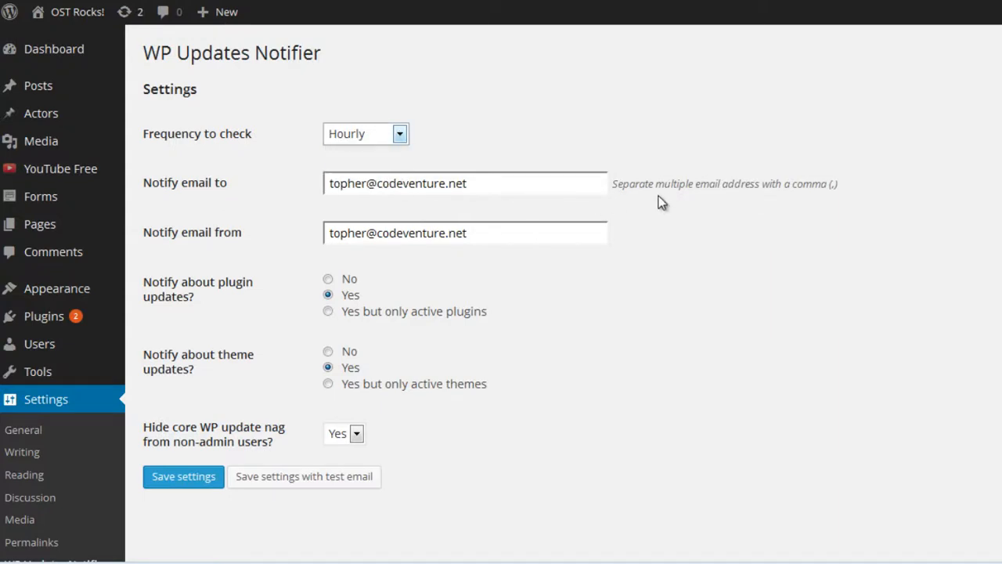
mouse_move(735, 198)
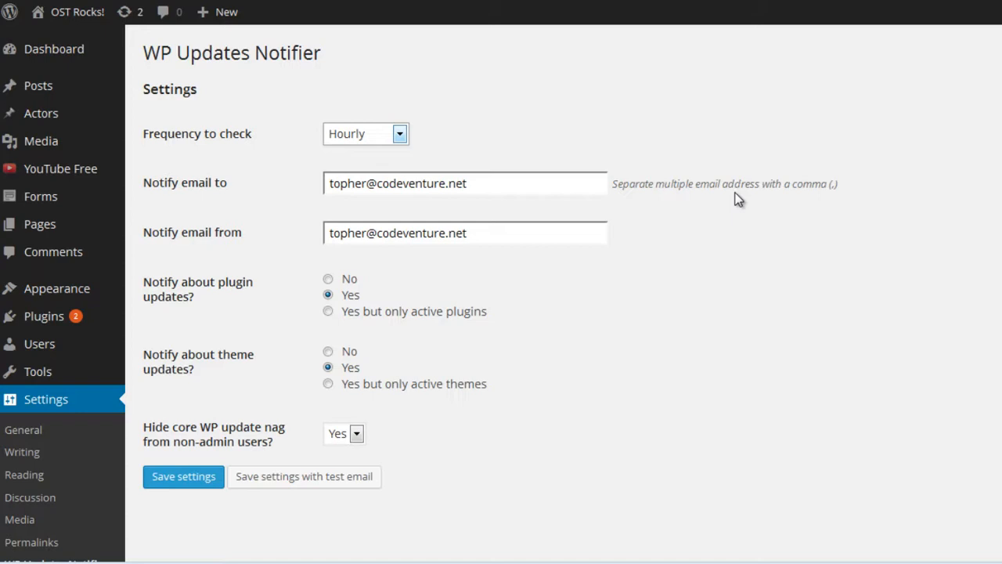
left_click(507, 233)
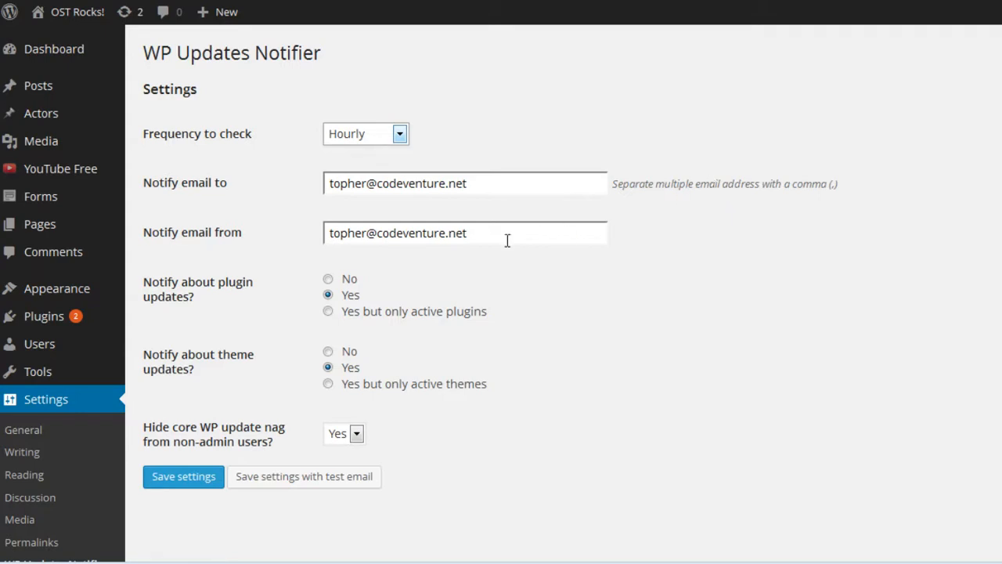
mouse_move(442, 297)
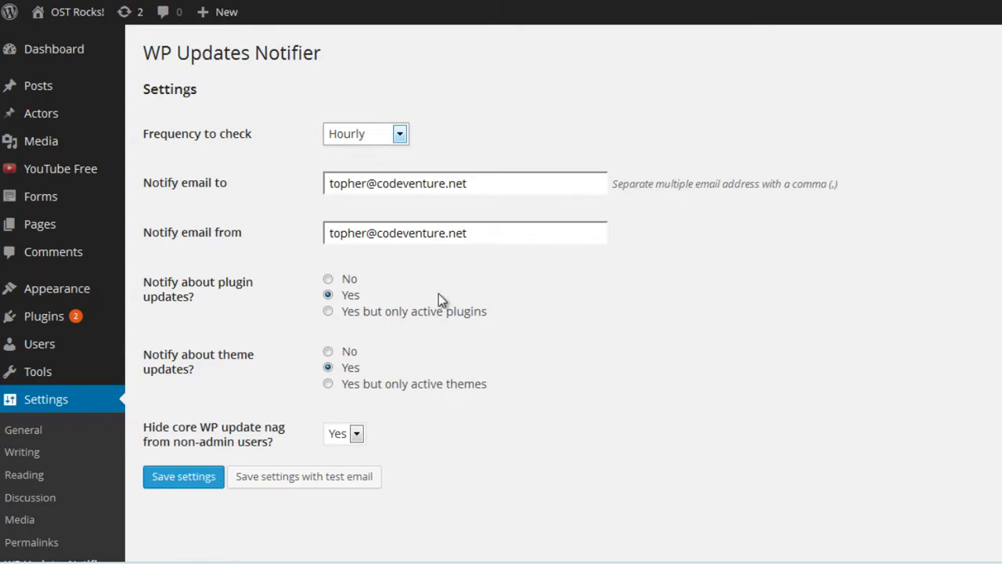
mouse_move(509, 313)
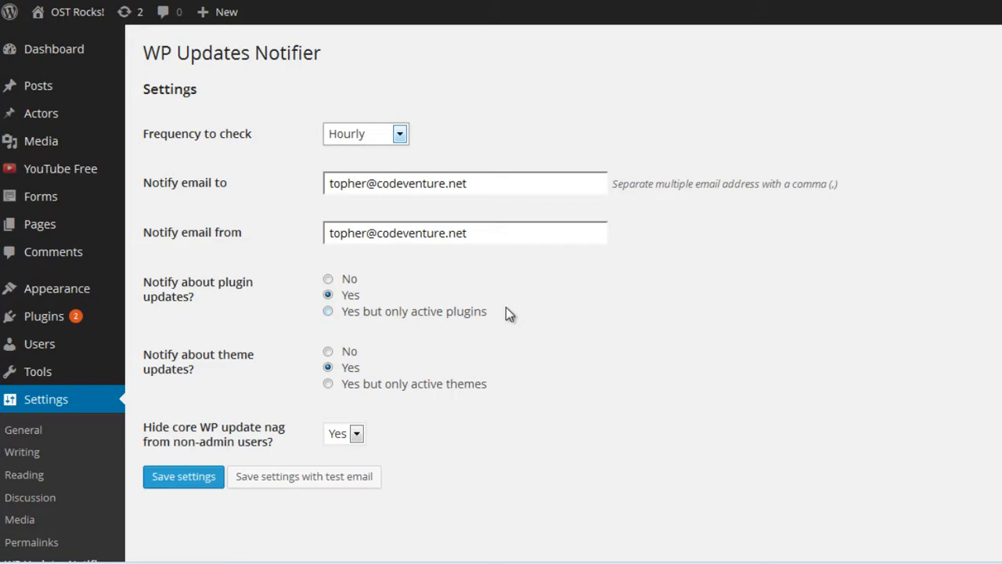
mouse_move(402, 439)
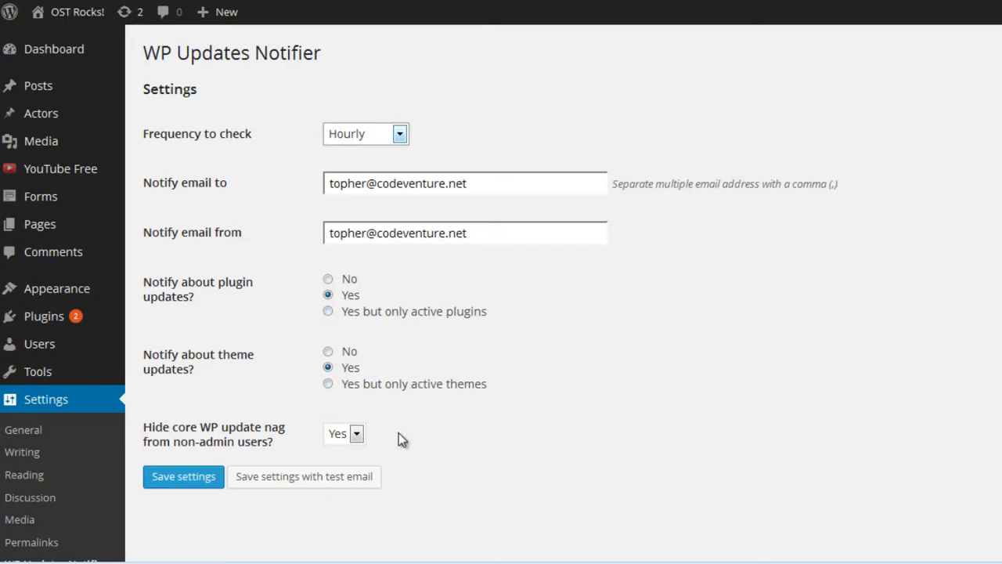
mouse_move(378, 441)
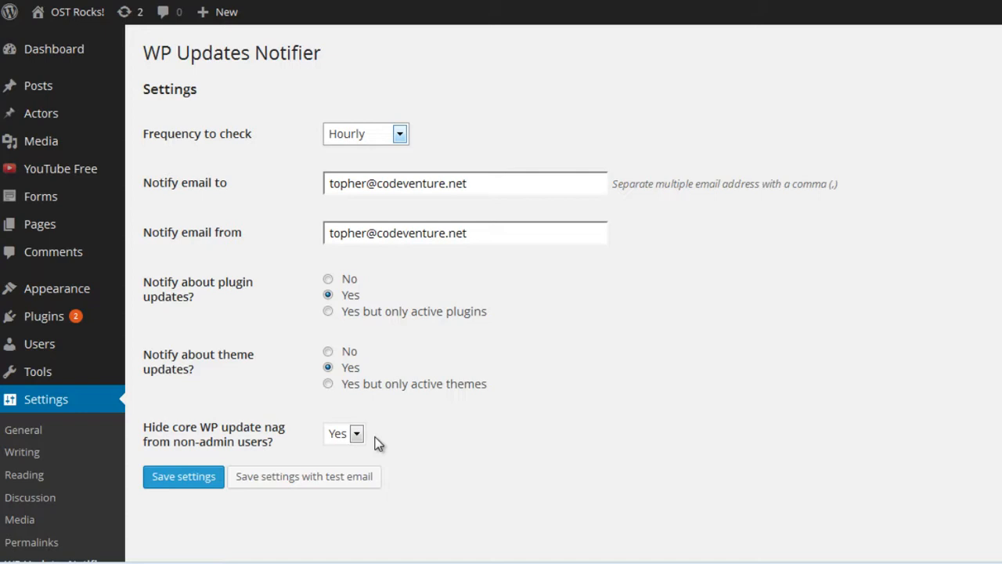
mouse_move(386, 406)
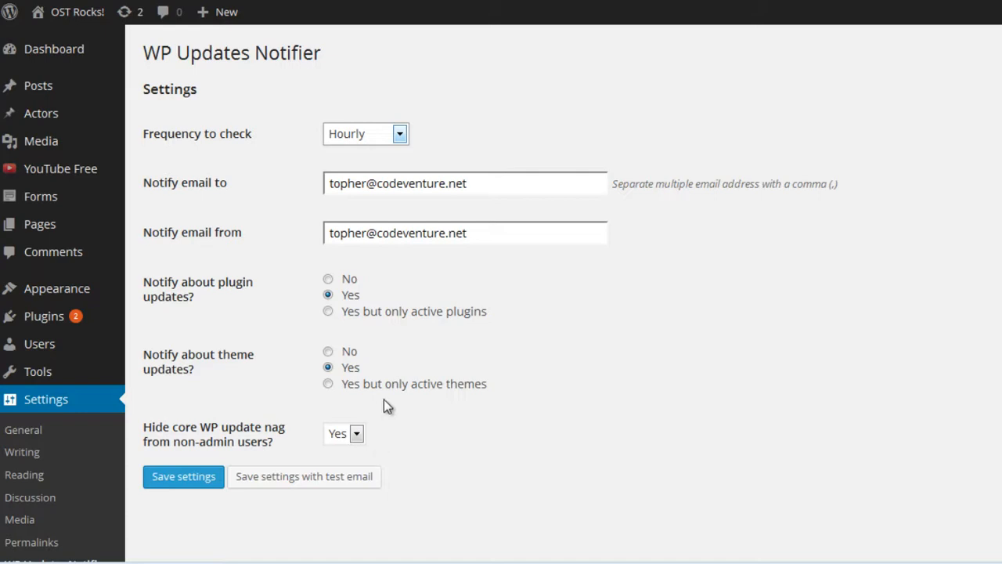
mouse_move(416, 141)
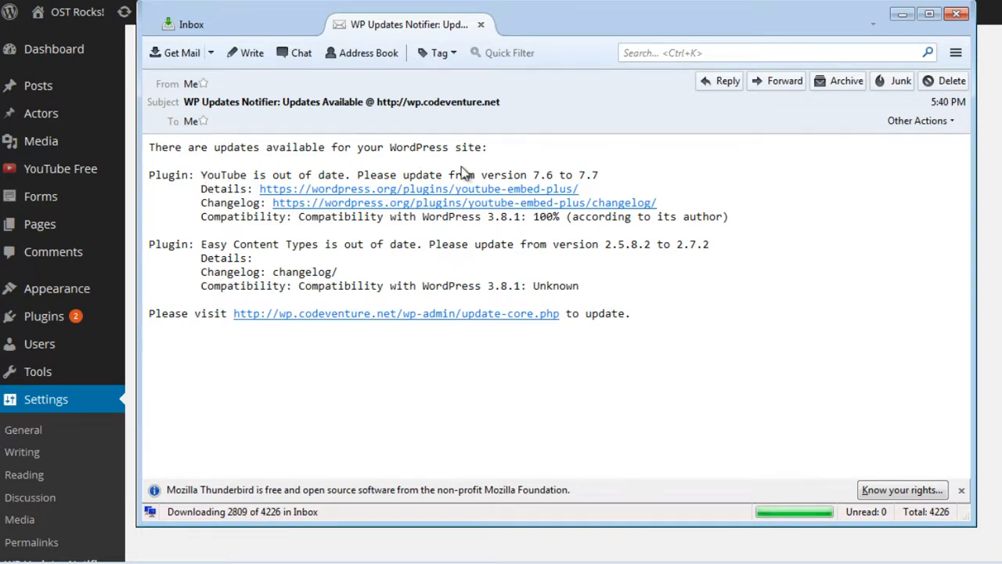
mouse_move(519, 151)
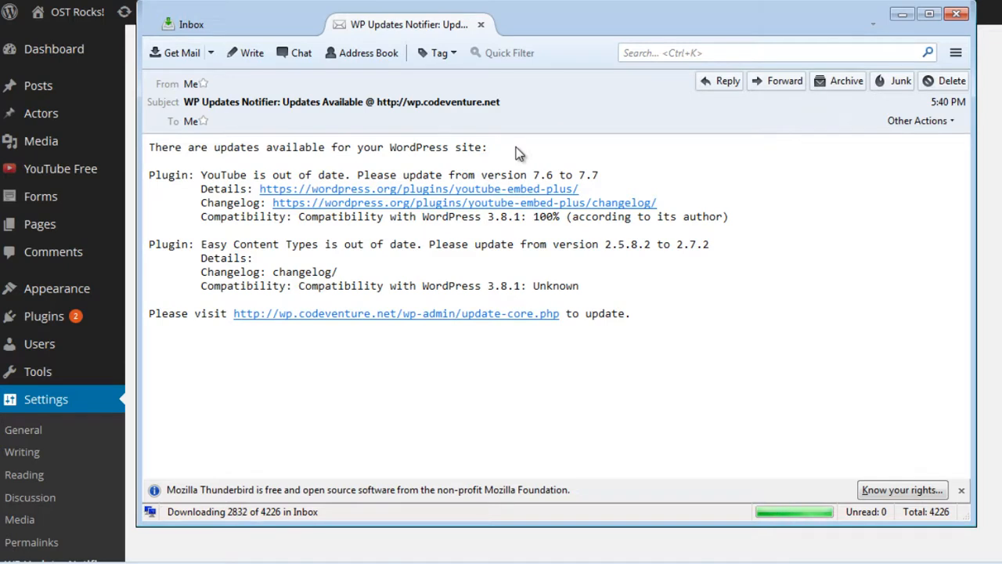
mouse_move(682, 177)
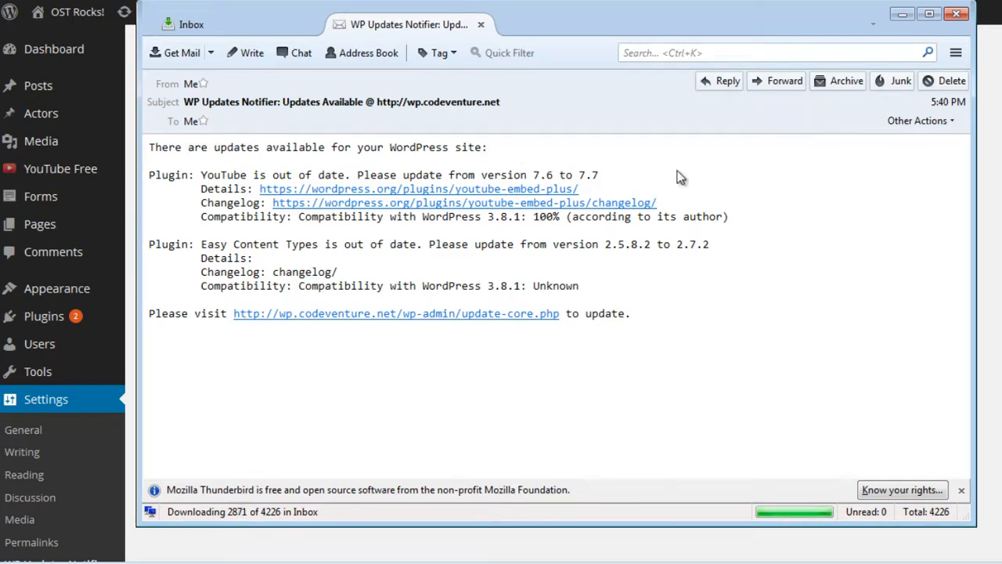
mouse_move(621, 180)
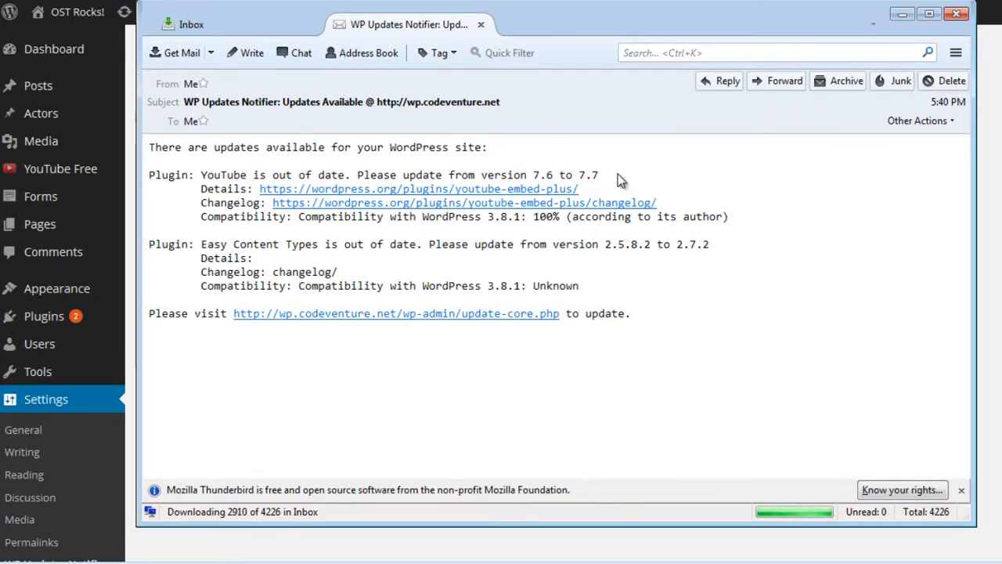
mouse_move(573, 194)
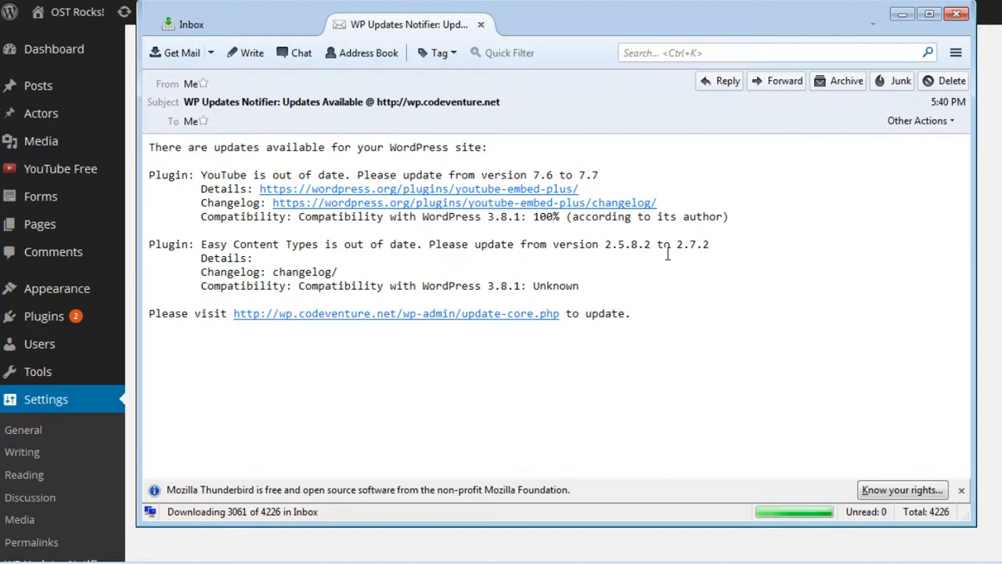
mouse_move(661, 277)
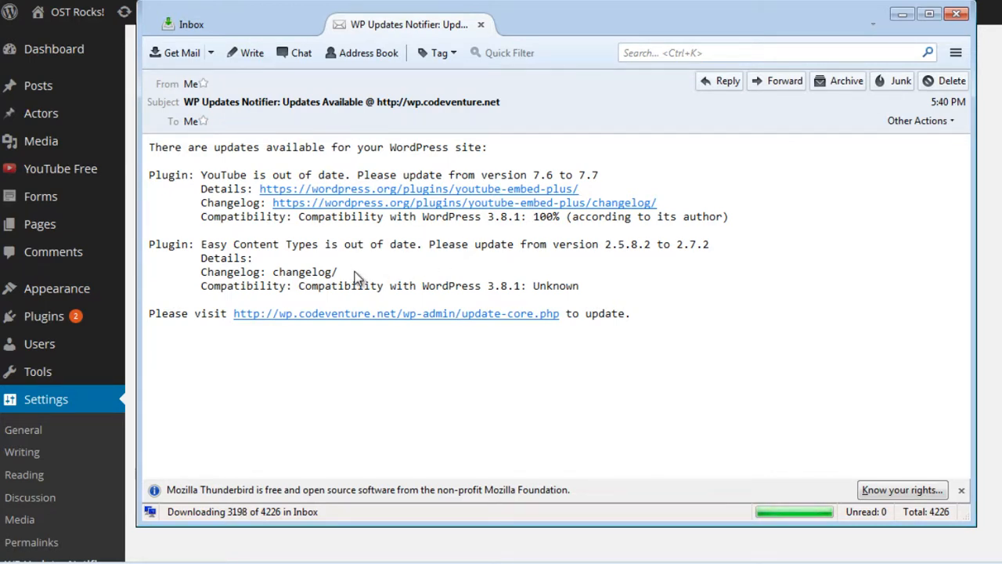
mouse_move(362, 321)
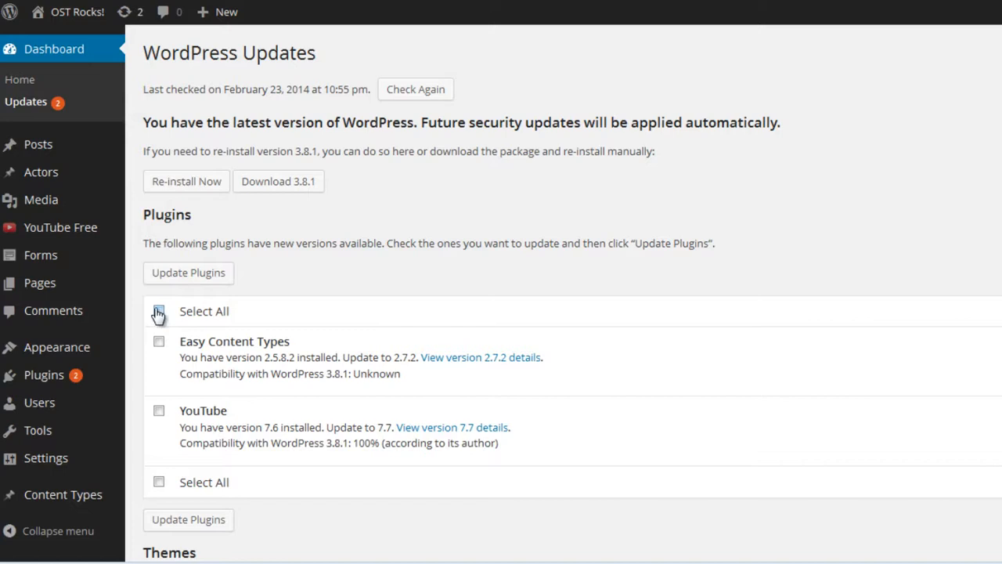
Select both Easy Content Types and YouTube and run the plugin update.
left_click(159, 312)
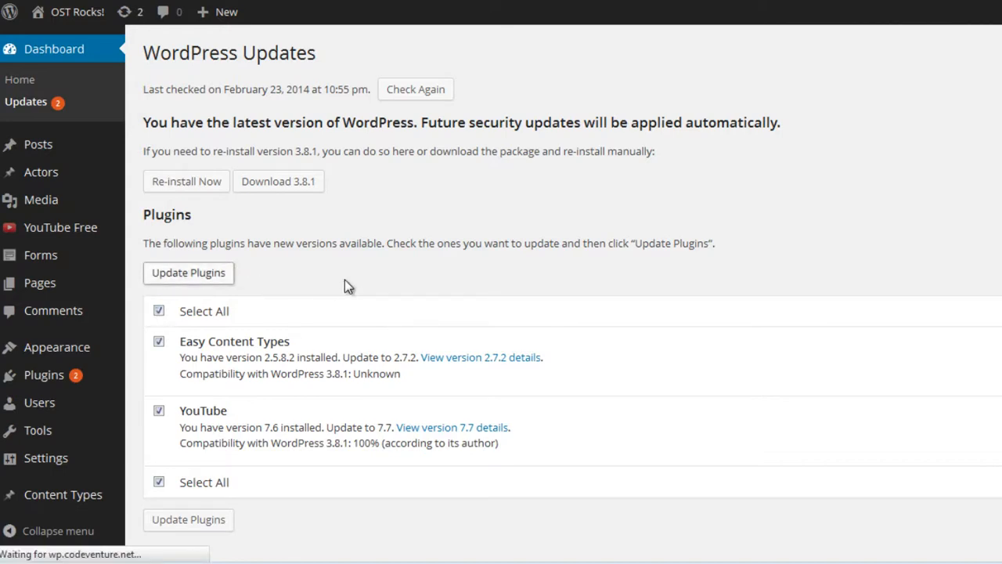
left_click(188, 272)
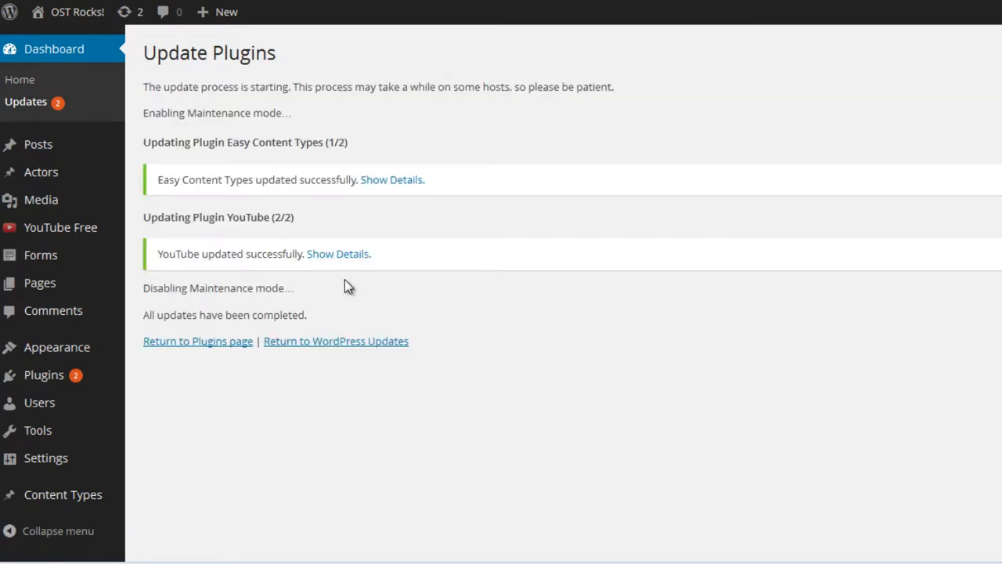